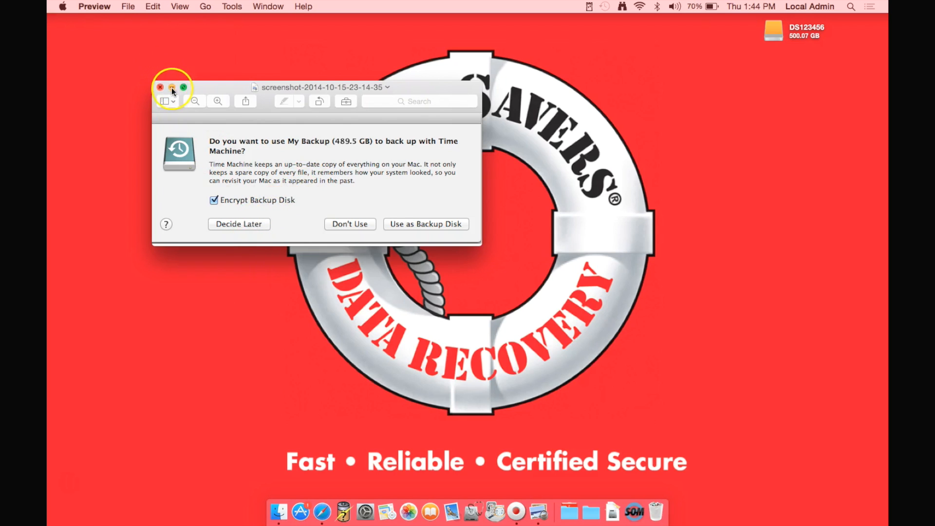
Close the Preview window showing the Time Machine backup screenshot.
click(160, 88)
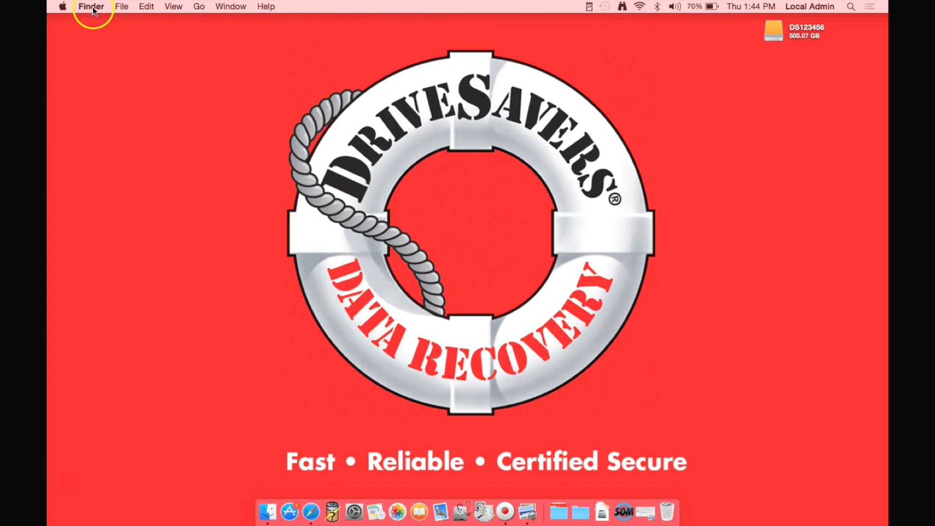
Bring up Finder Preferences on the General settings for items shown on the desktop.
click(92, 7)
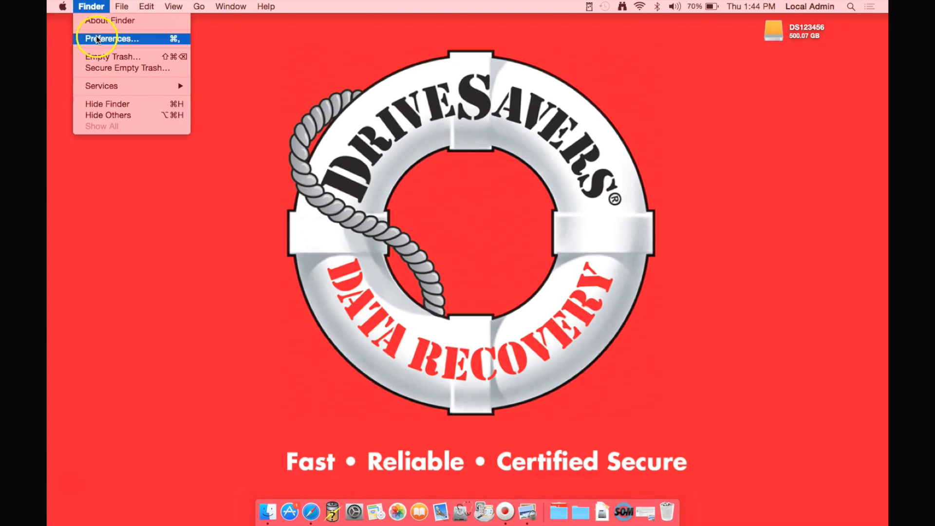
click(112, 38)
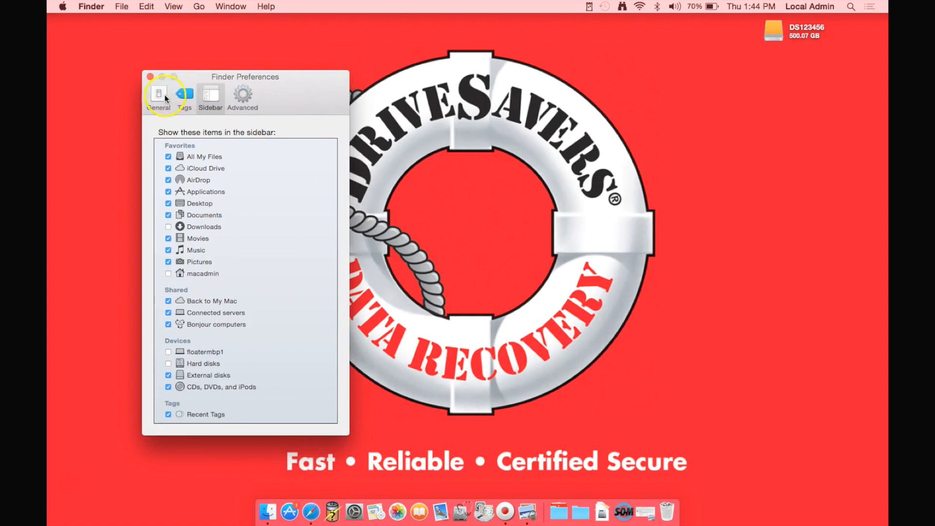
click(158, 96)
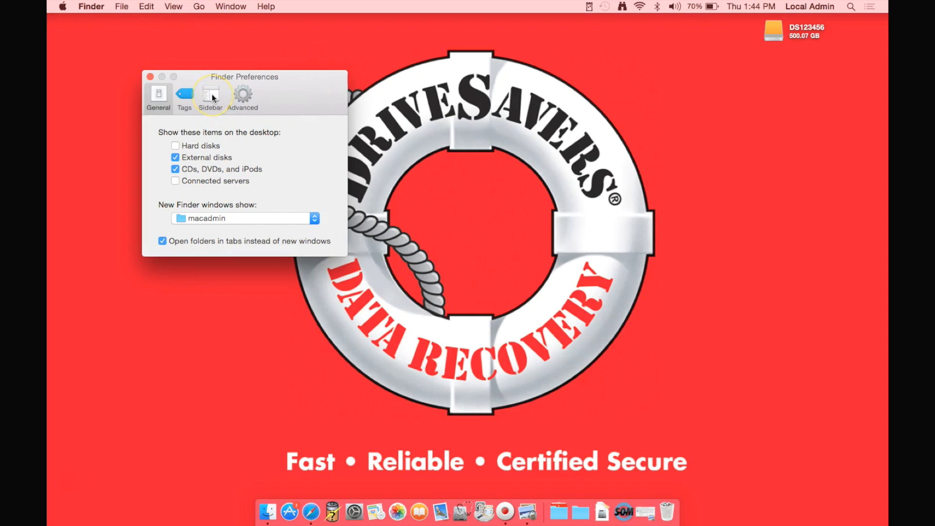
In Sidebar settings, tick Hard disks and the macadmin home folder.
click(210, 96)
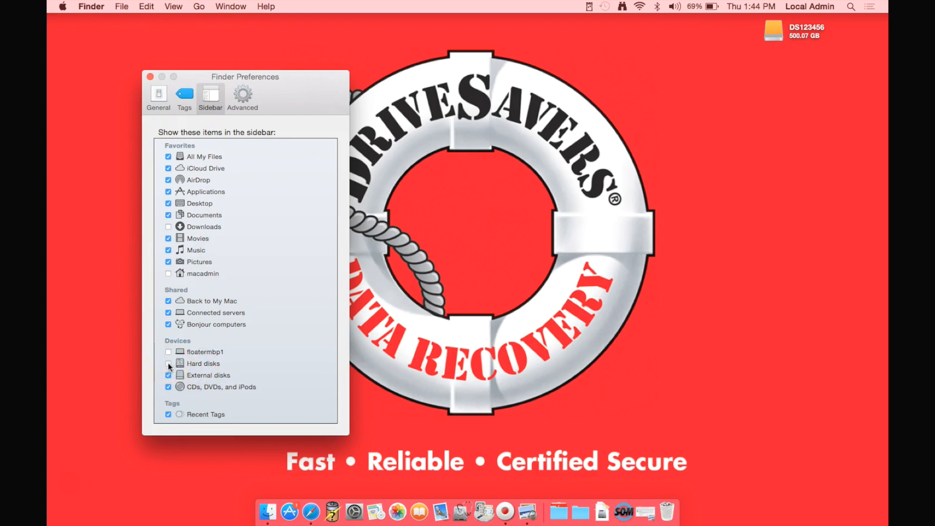
click(168, 363)
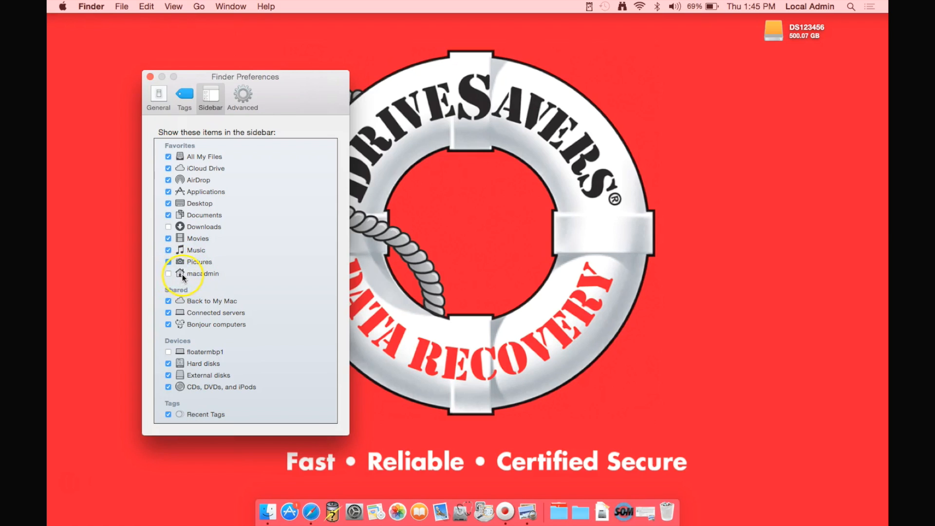
click(168, 273)
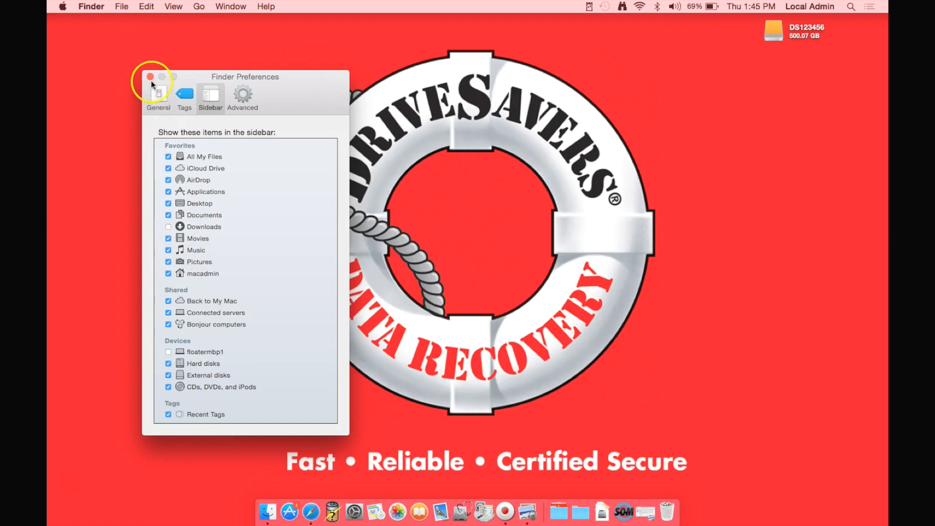
click(151, 76)
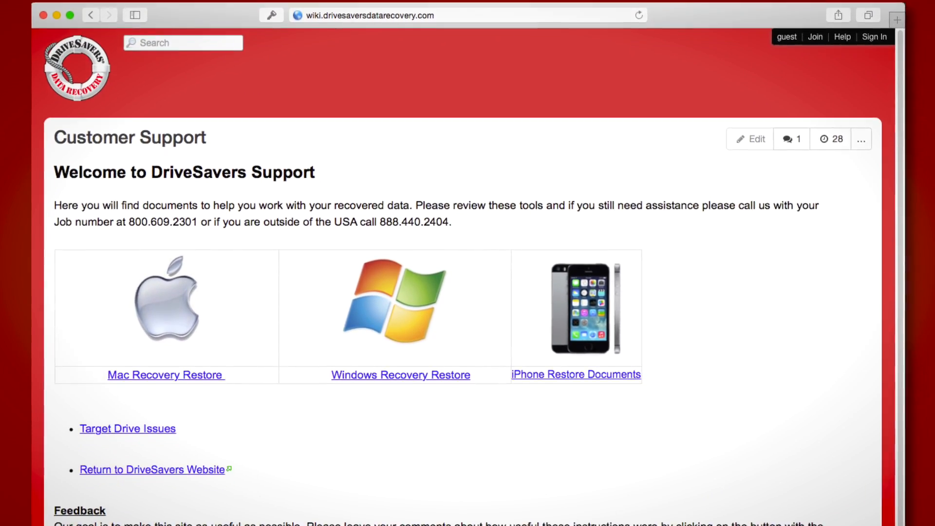
Scroll down the DriveSavers Customer Support welcome page to its restore guides.
scroll(down, 3)
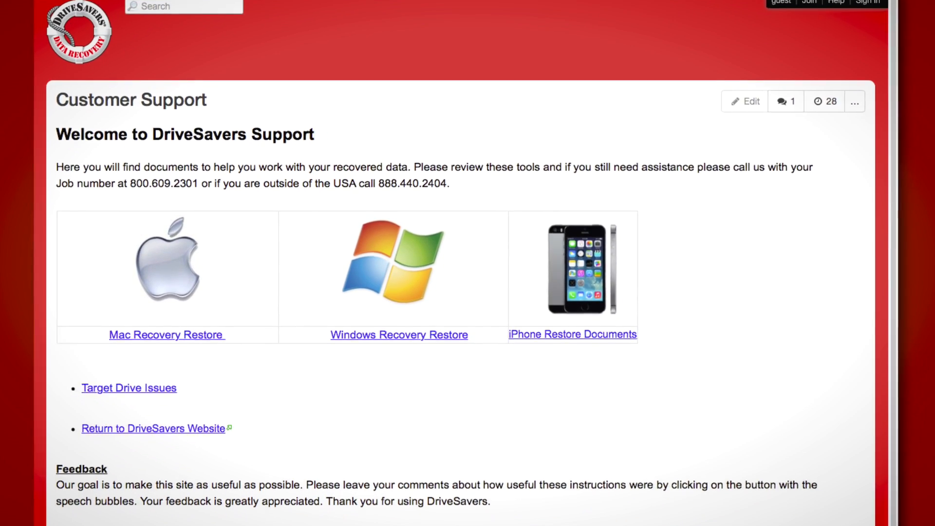